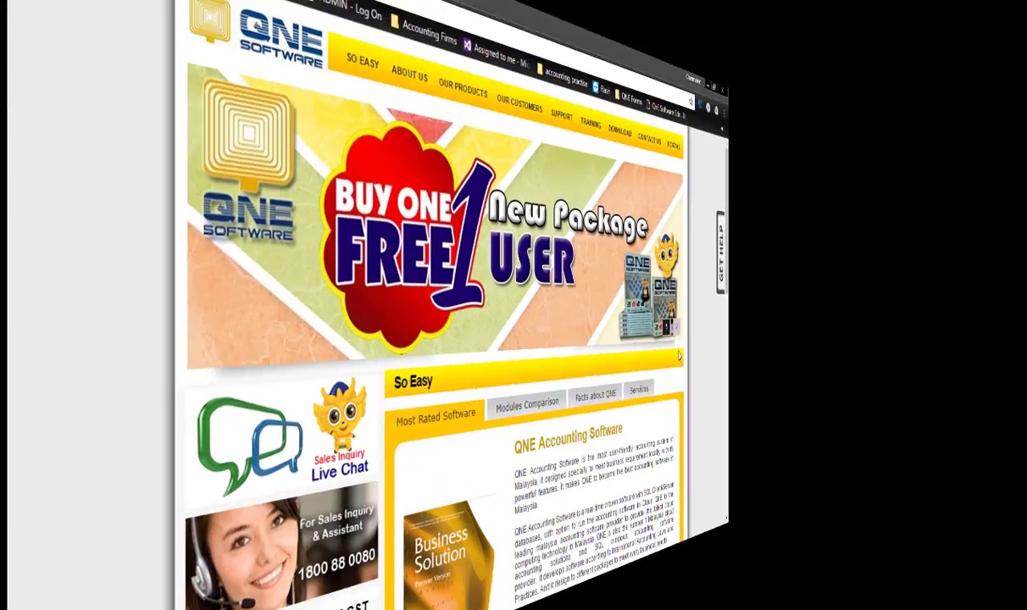
# Step: Open the downloaded Setup_Full.zip from Chrome's downloads page
pyautogui.click(724, 102)
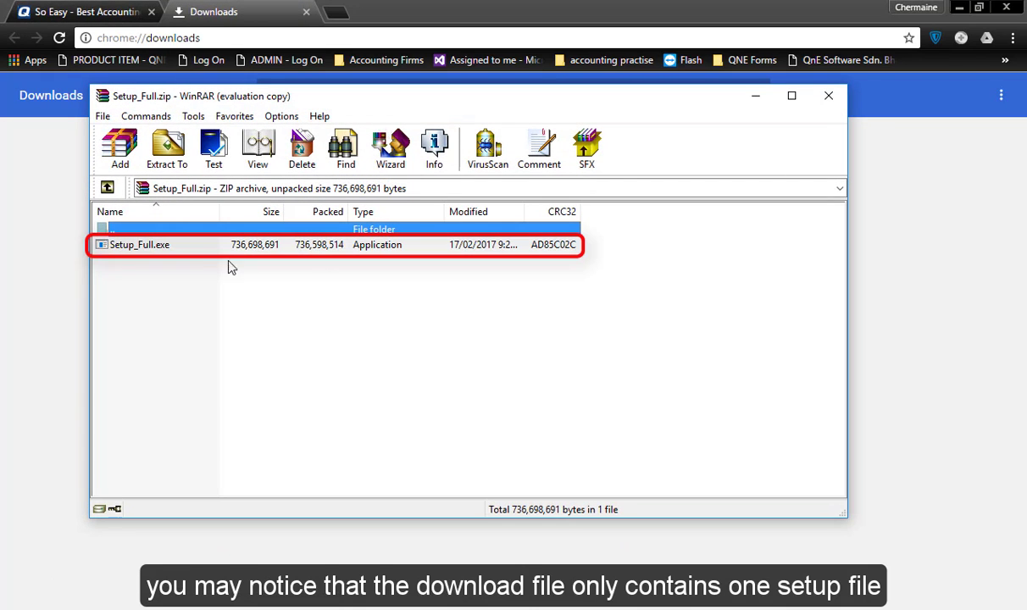
# Step: Run Setup_Full.exe from WinRAR, keep English, and pass the welcome page
pyautogui.click(140, 244)
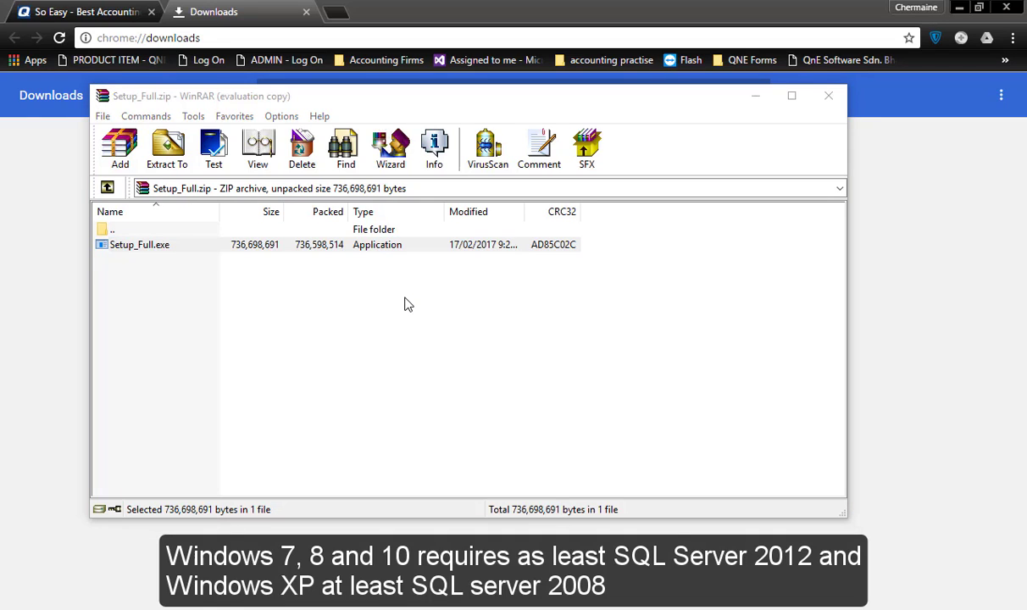
pyautogui.doubleClick(140, 244)
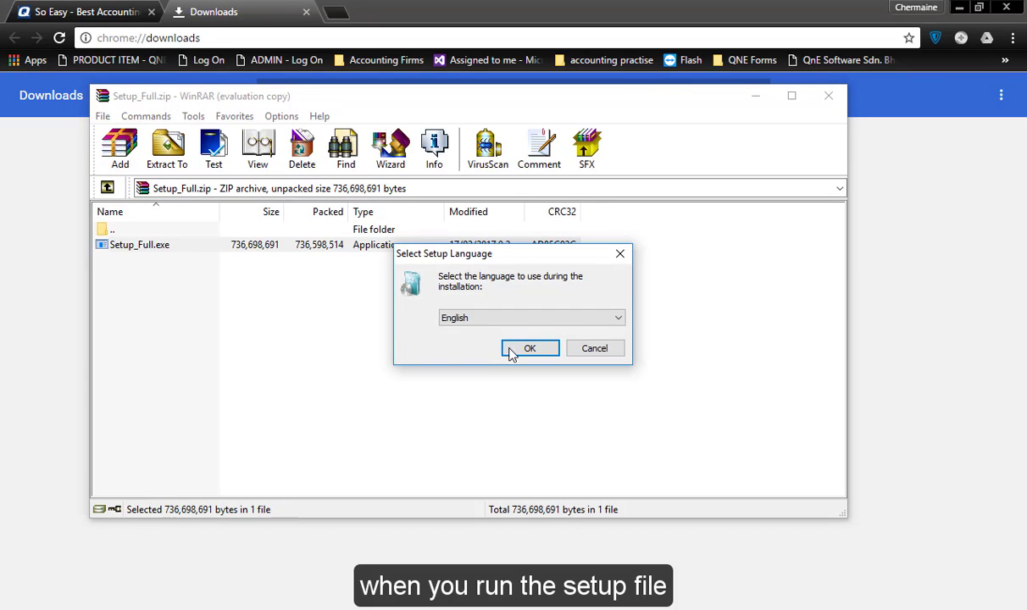
pyautogui.click(529, 348)
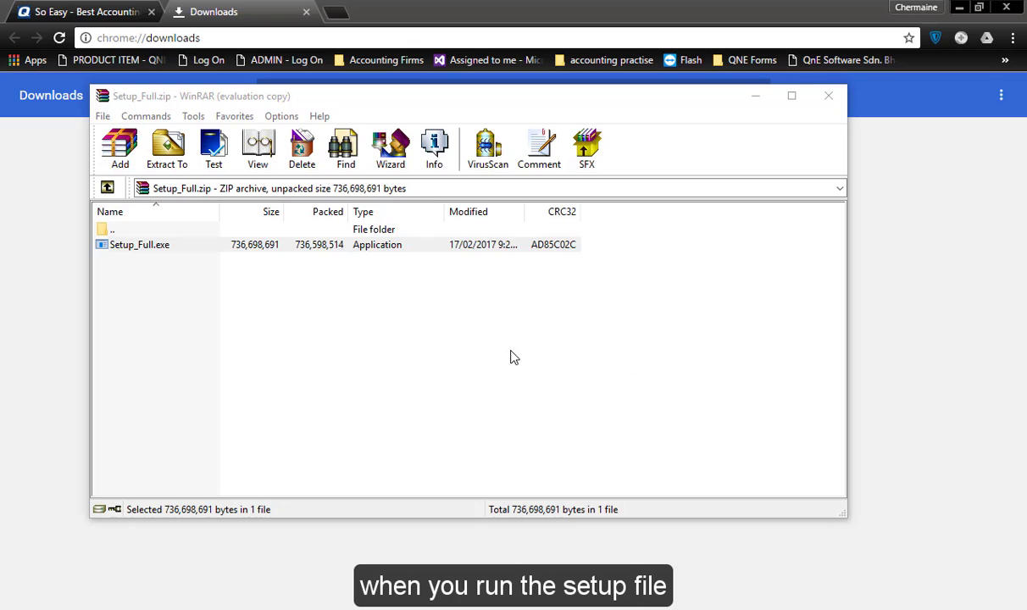
pyautogui.doubleClick(140, 244)
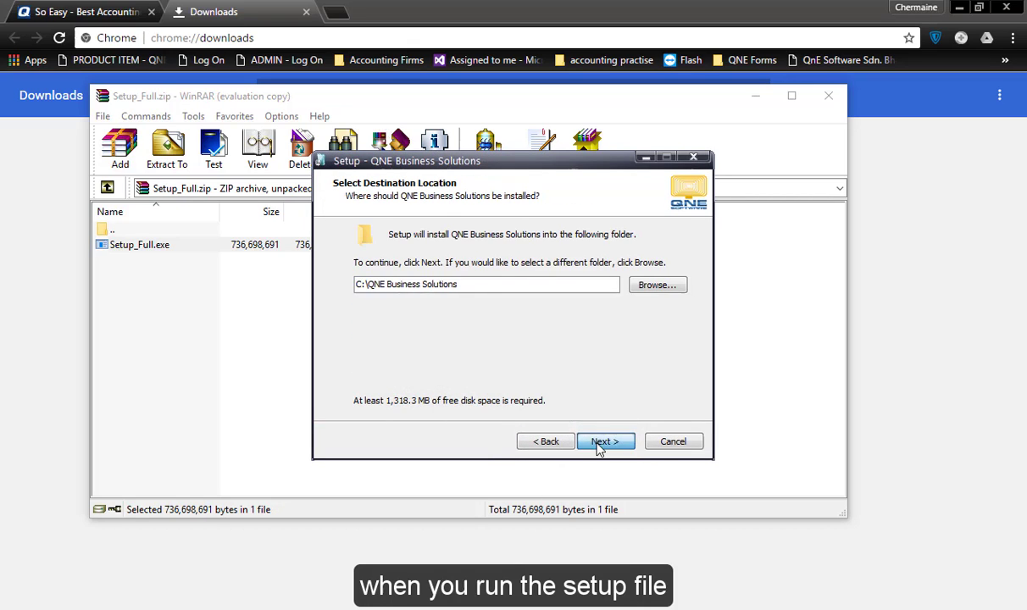
# Step: Accept the default folder and try the Client and Server installation types
pyautogui.click(605, 440)
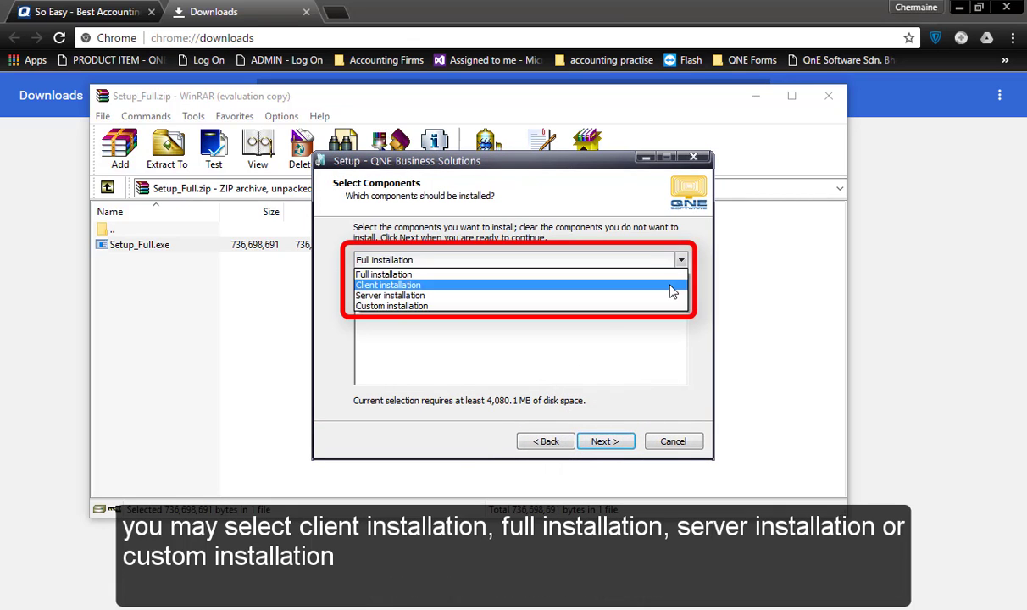
pyautogui.click(388, 284)
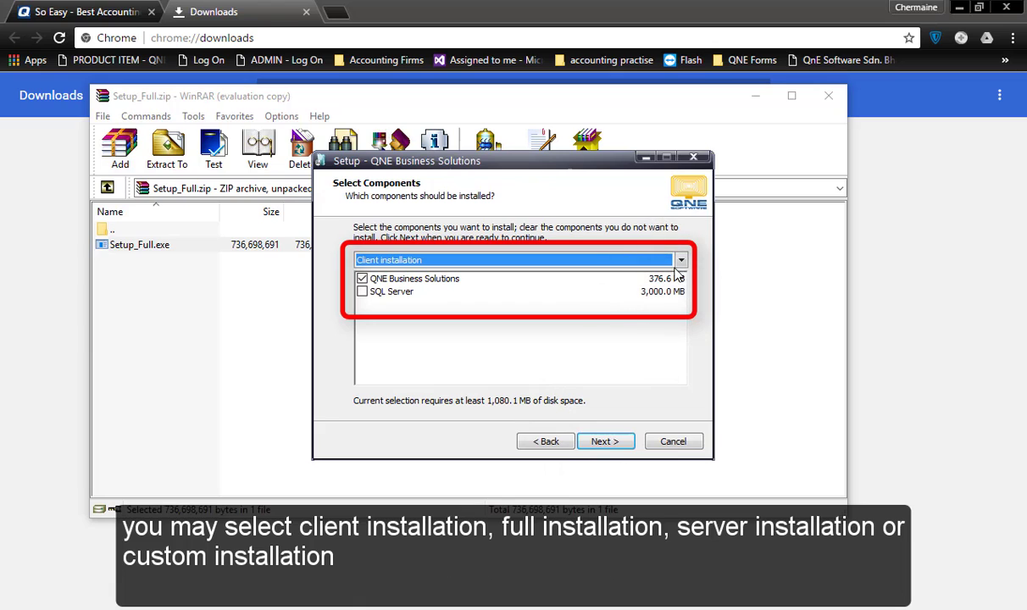
pyautogui.click(681, 260)
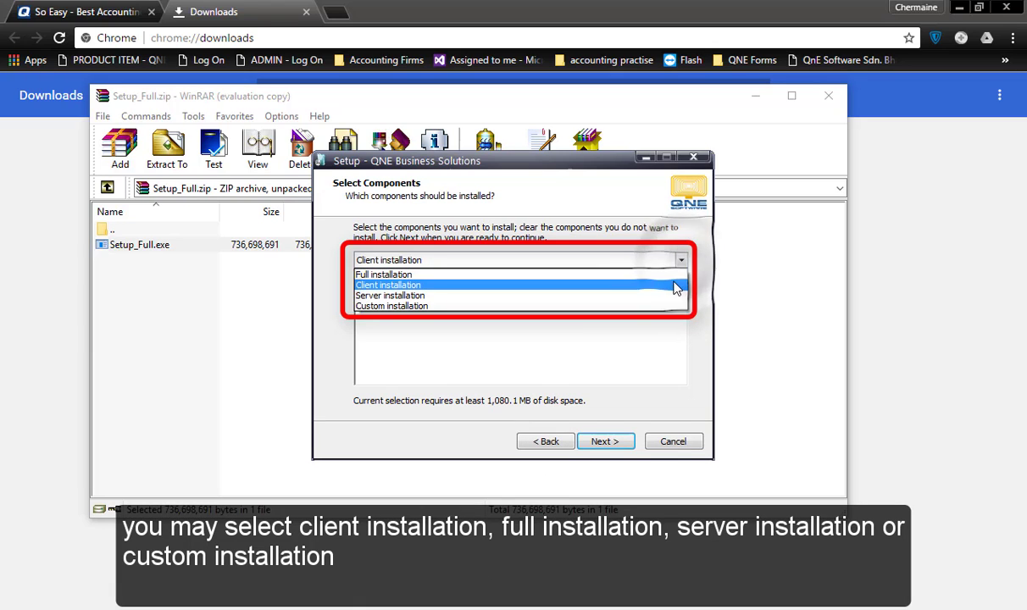
pyautogui.click(390, 295)
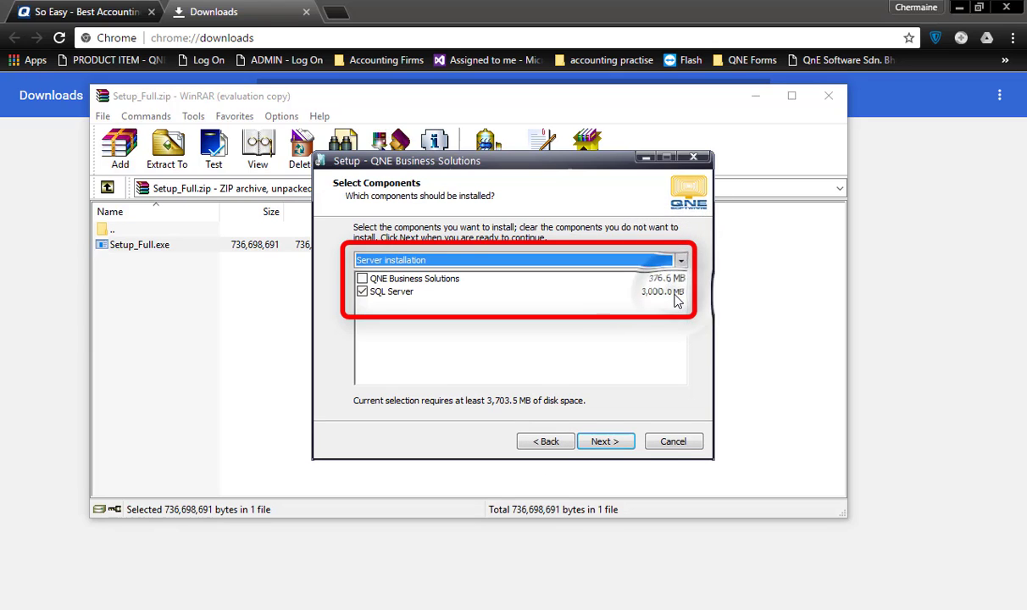
pyautogui.click(680, 260)
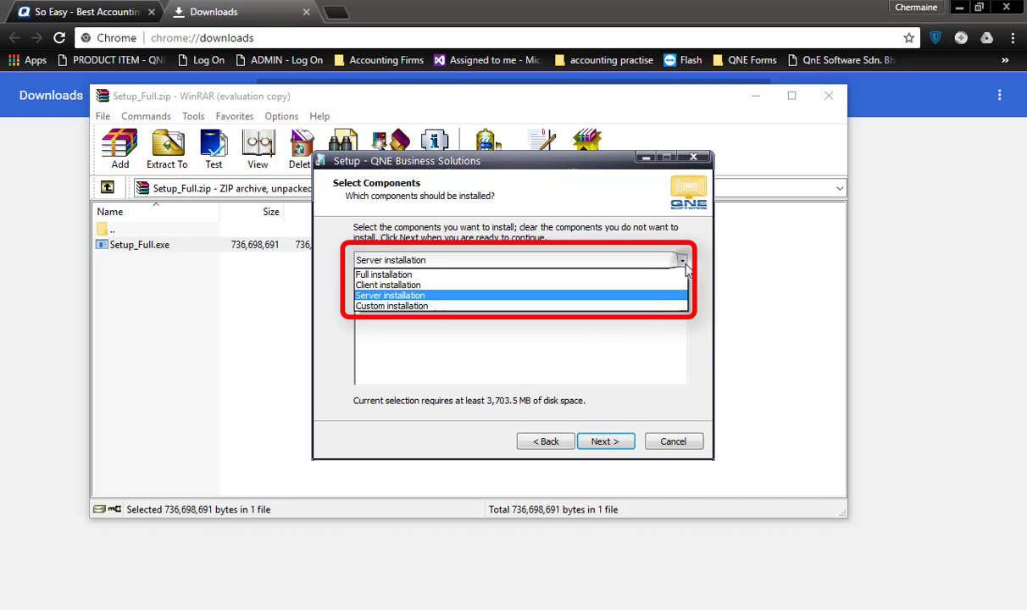
# Step: Try Custom installation without SQL Server, then settle on Full installation
pyautogui.click(391, 306)
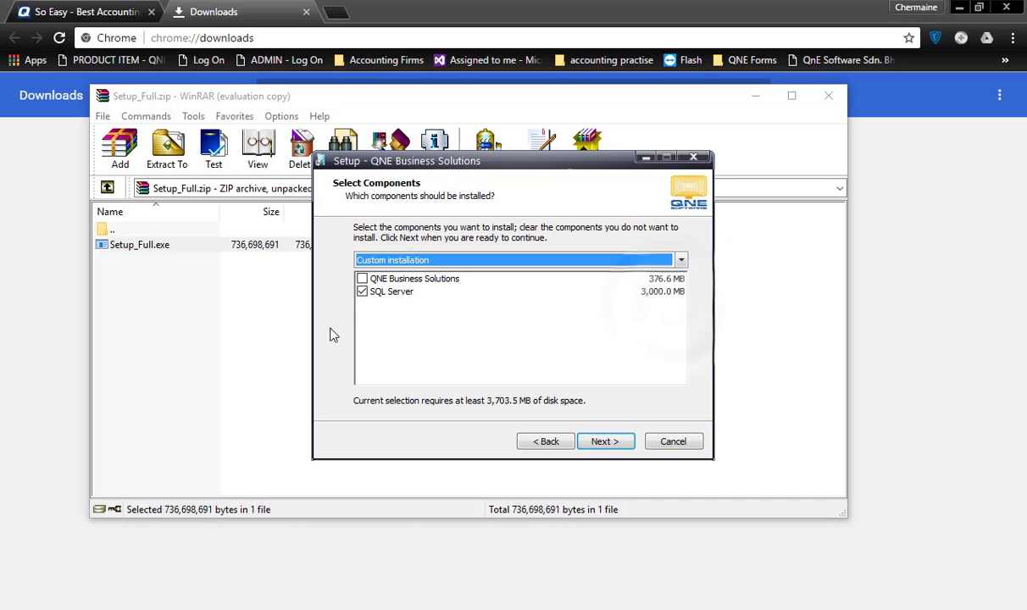
pyautogui.click(362, 290)
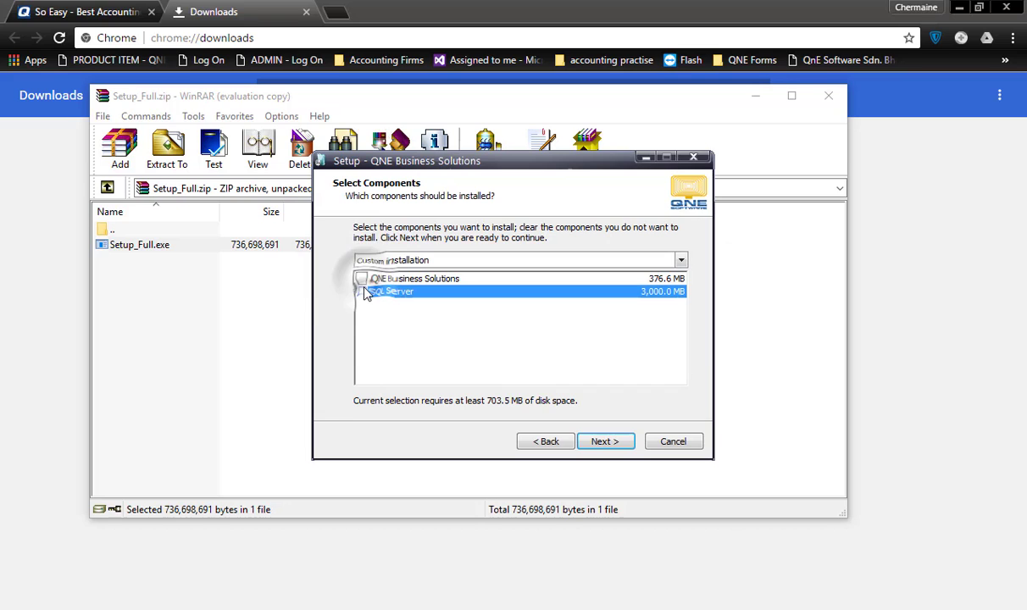
pyautogui.click(363, 278)
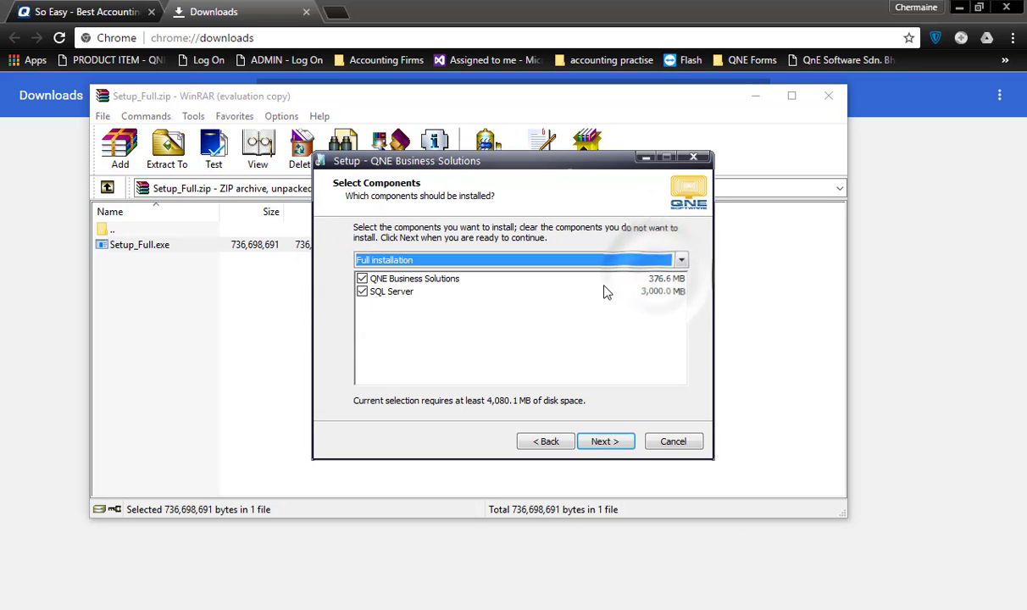
pyautogui.click(605, 440)
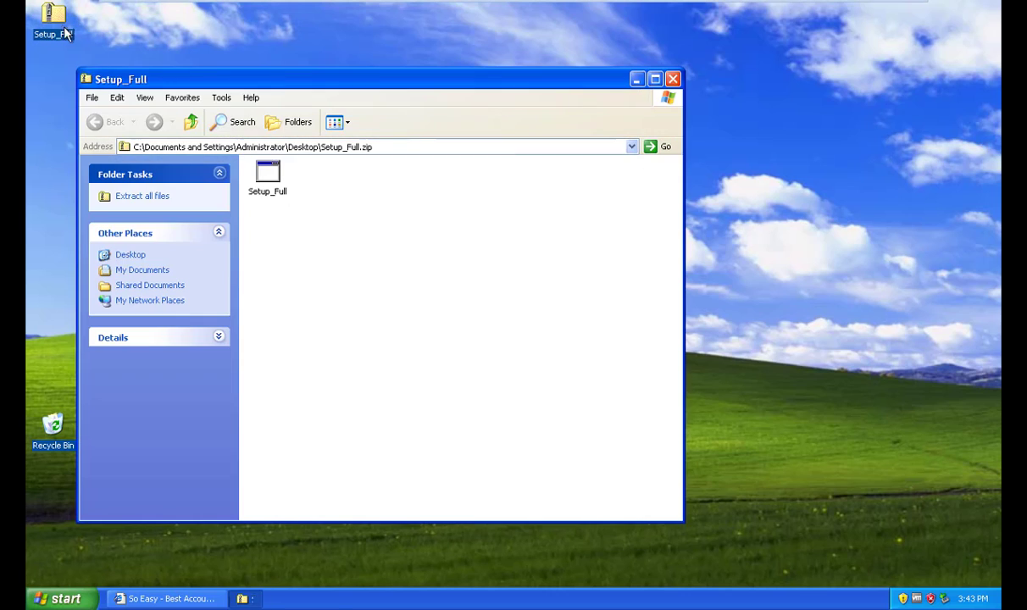
# Step: Launch Setup_Full from the zip in Explorer and allow the unverified publisher
pyautogui.click(268, 173)
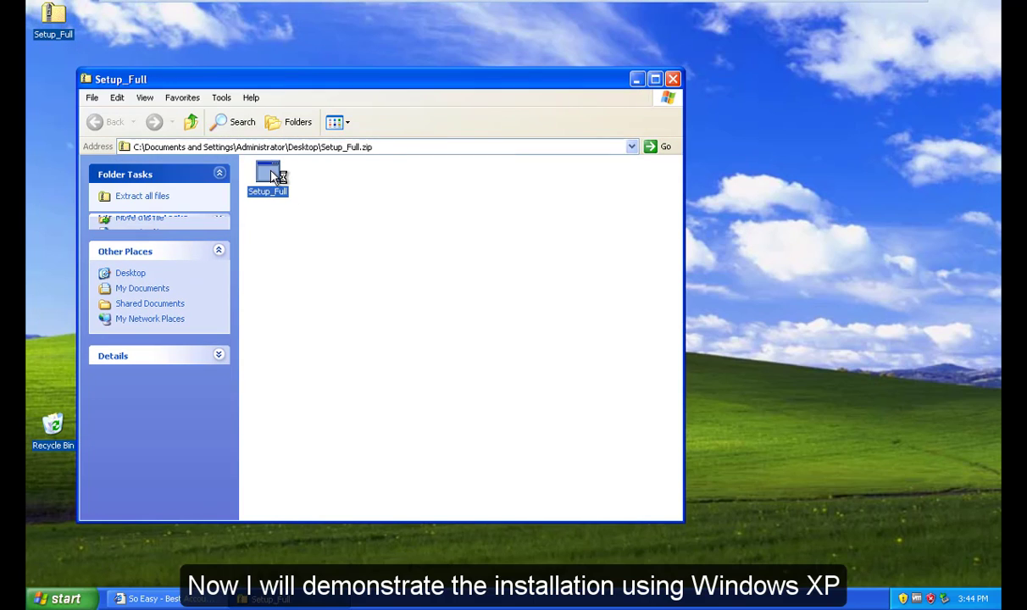
pyautogui.doubleClick(268, 174)
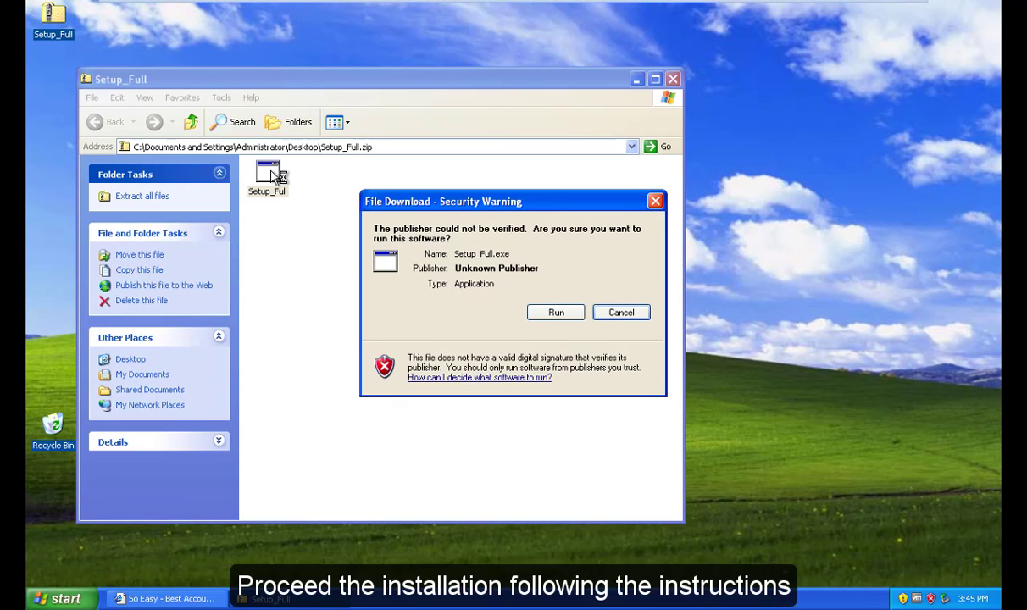
pyautogui.click(555, 312)
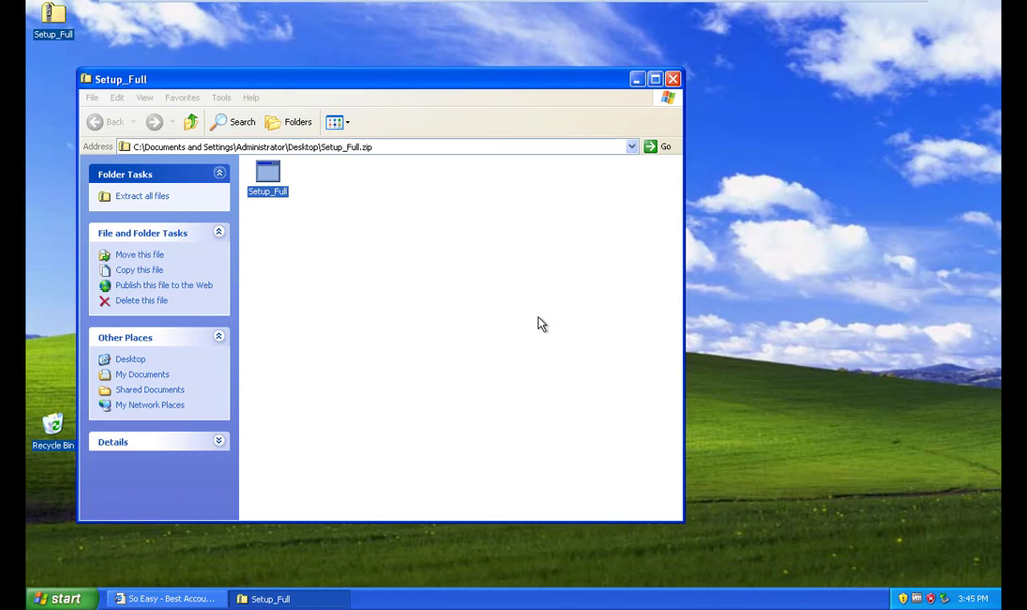
# Step: Keep English, default folder and Full installation through to SQL Server info
pyautogui.doubleClick(268, 174)
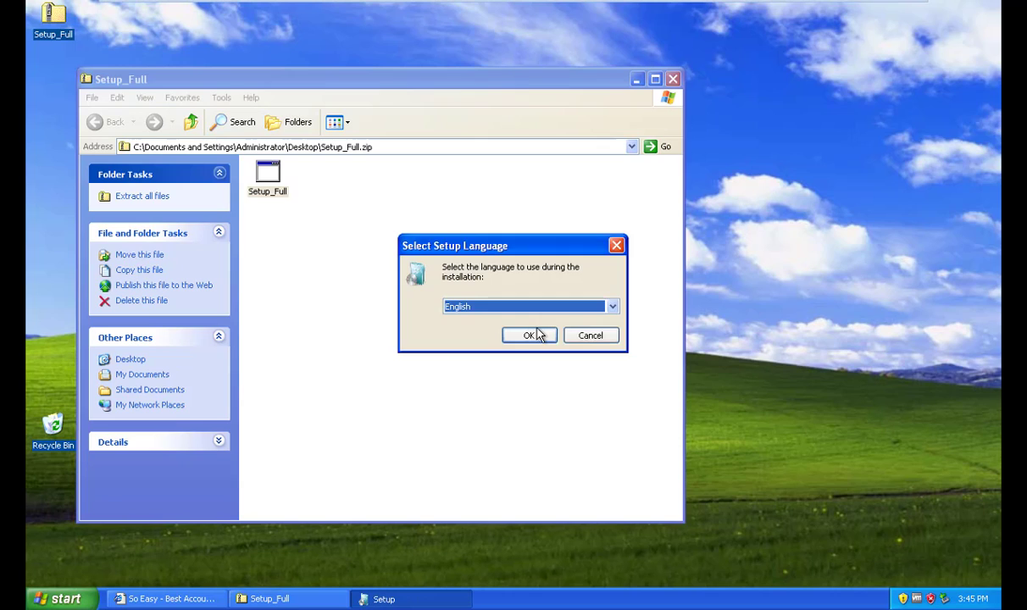
pyautogui.click(529, 335)
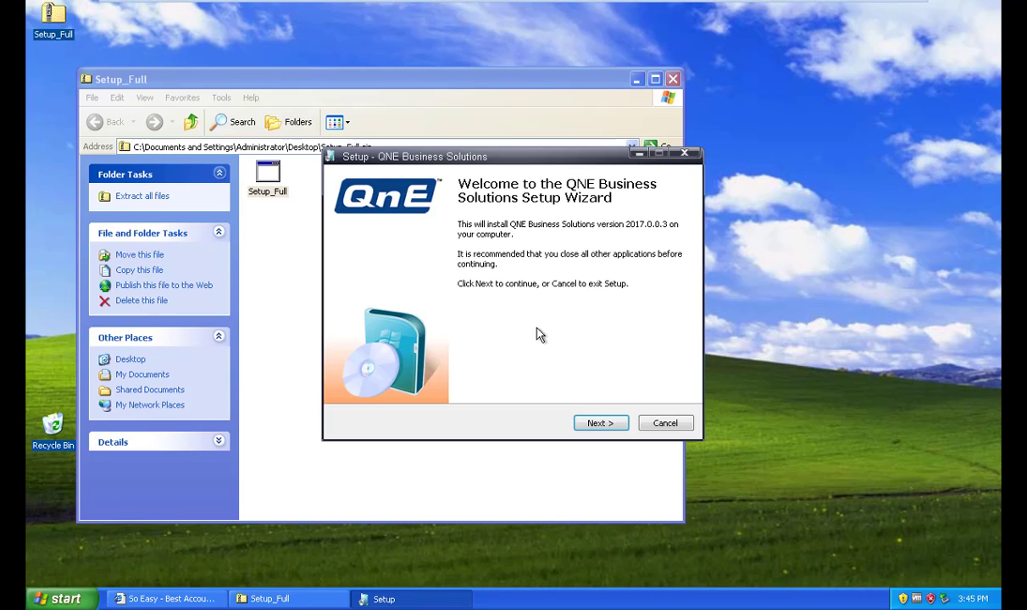
pyautogui.click(601, 422)
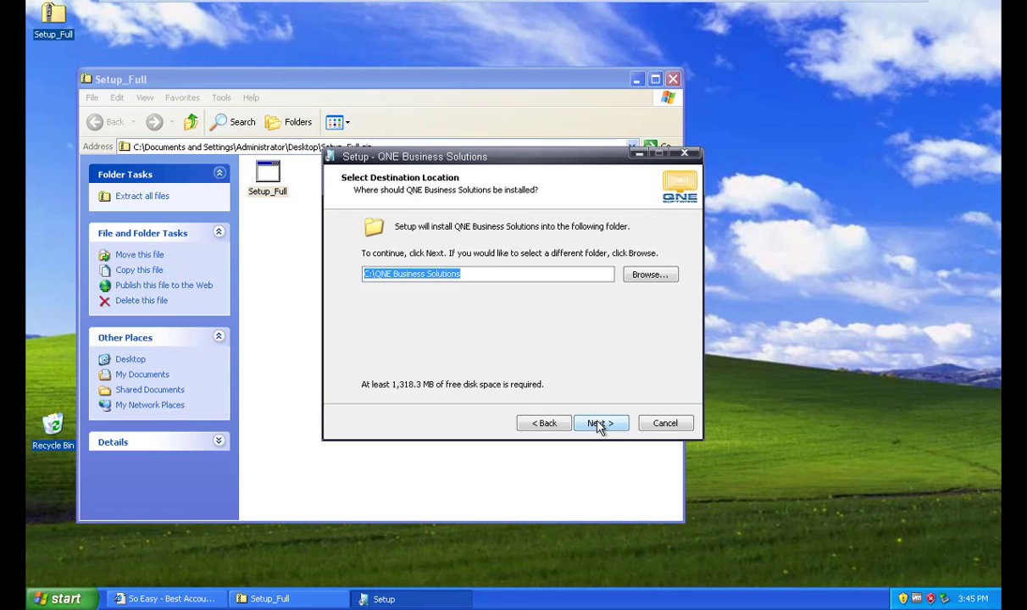
pyautogui.click(600, 423)
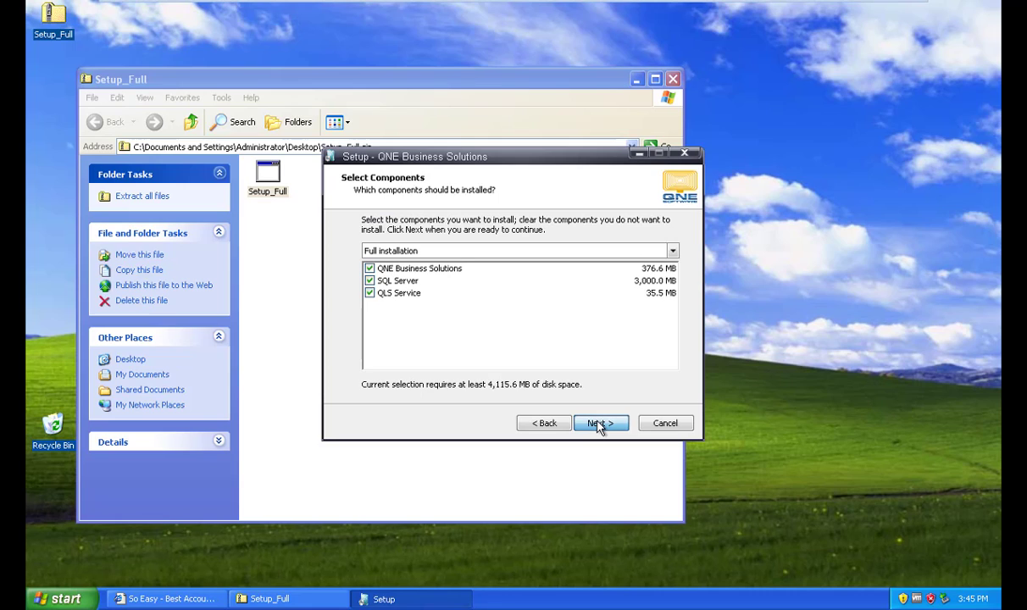
pyautogui.click(600, 422)
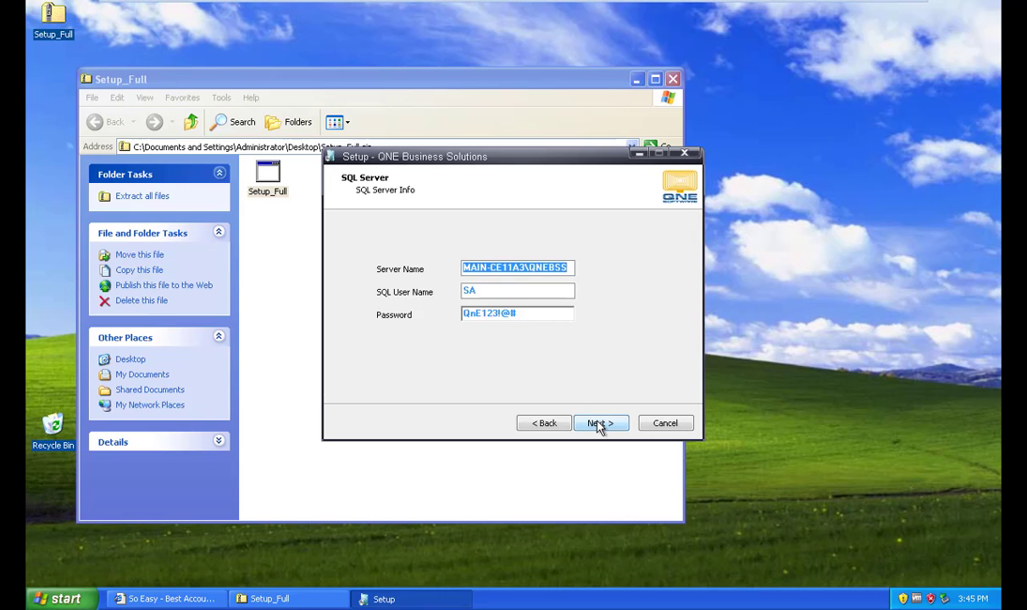
# Step: Accept SQL Server details and default Start Menu folder, review summary, and install
pyautogui.click(600, 422)
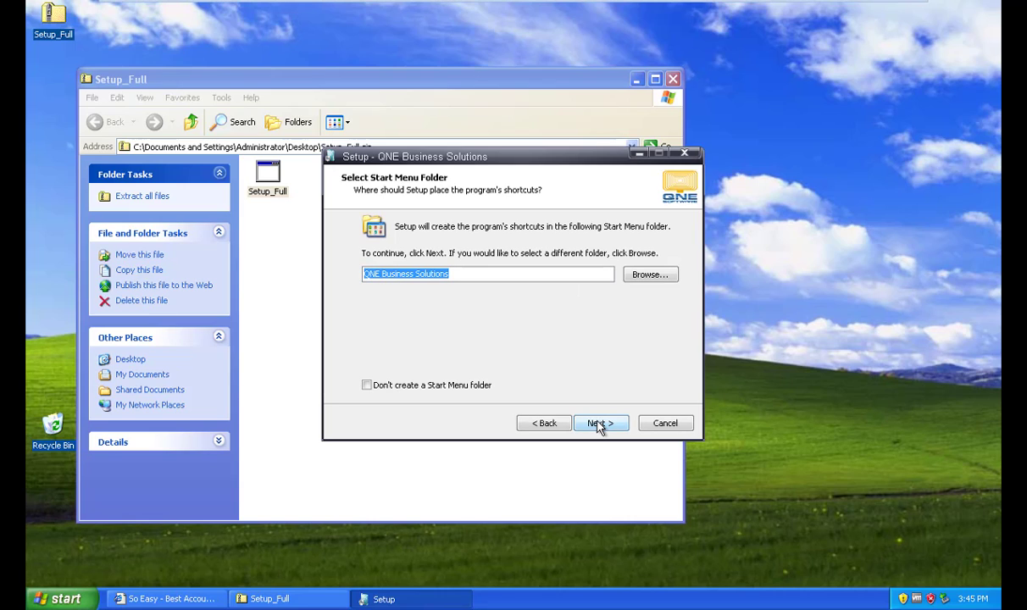
pyautogui.click(601, 423)
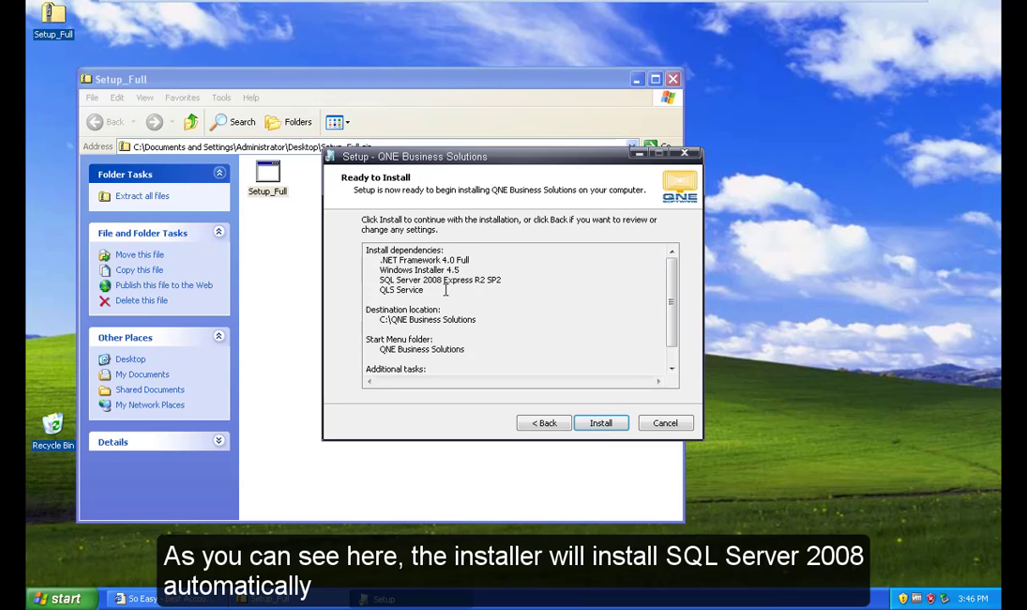
pyautogui.doubleClick(431, 279)
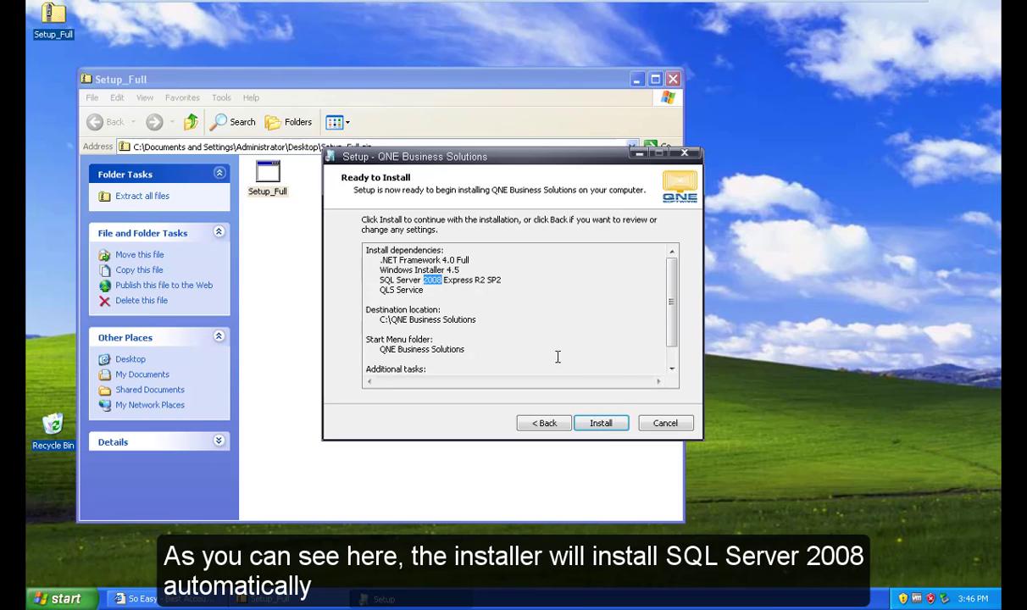
pyautogui.moveTo(618, 409)
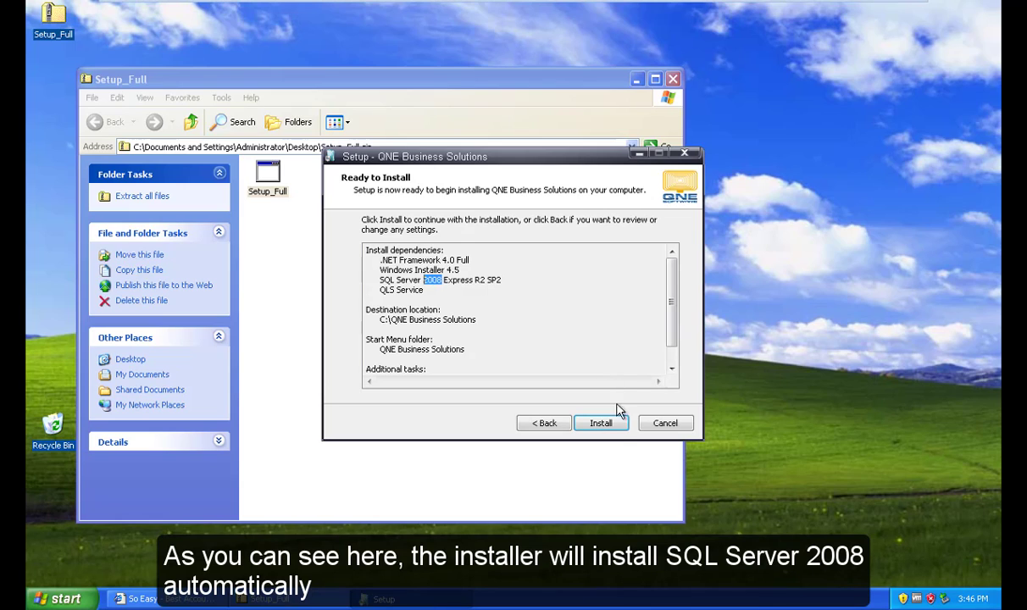
pyautogui.click(599, 423)
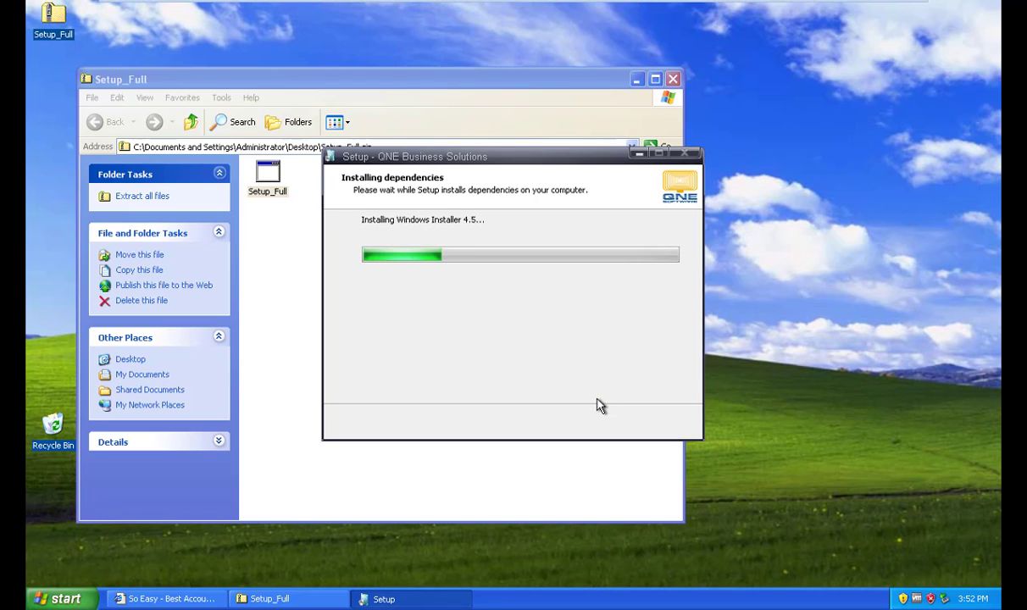
pyautogui.moveTo(601, 406)
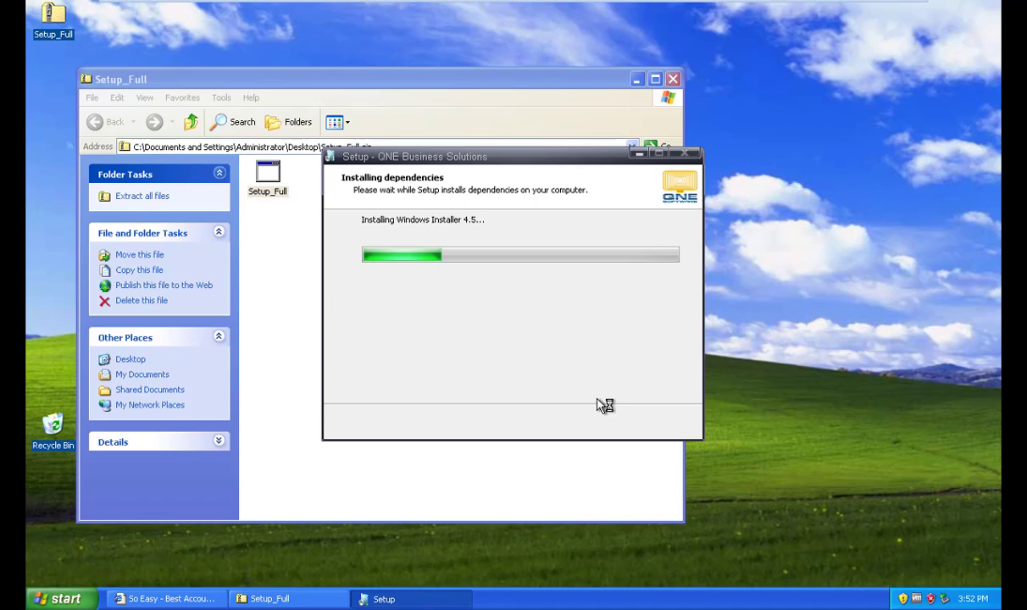
pyautogui.moveTo(599, 405)
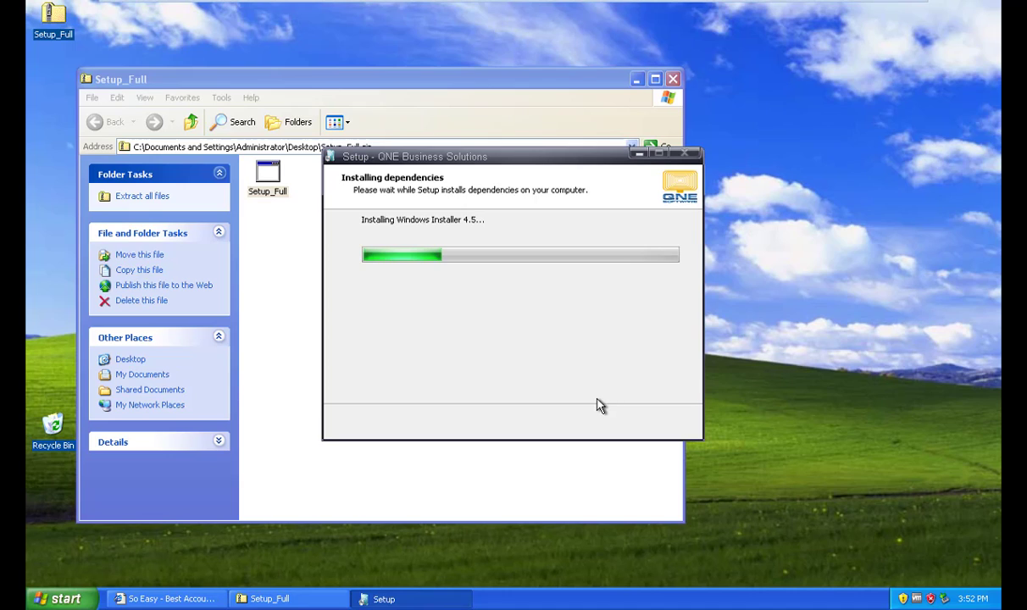